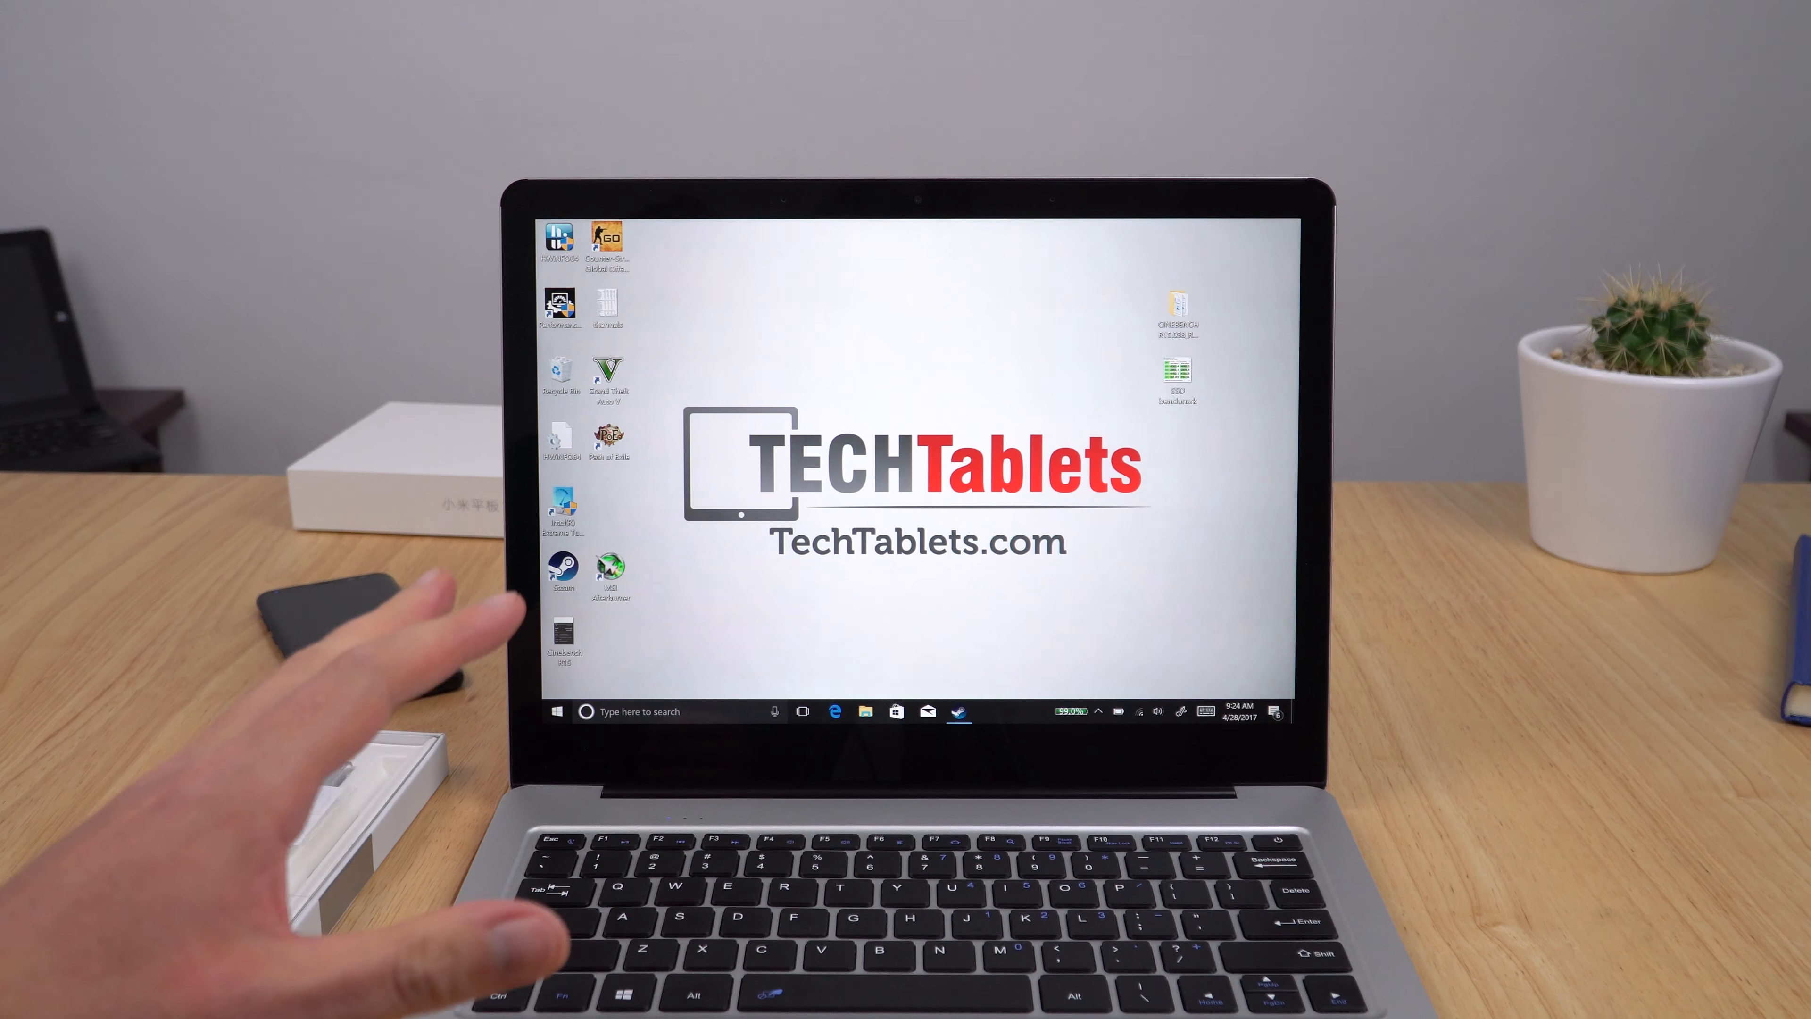
pyautogui.moveTo(405, 681)
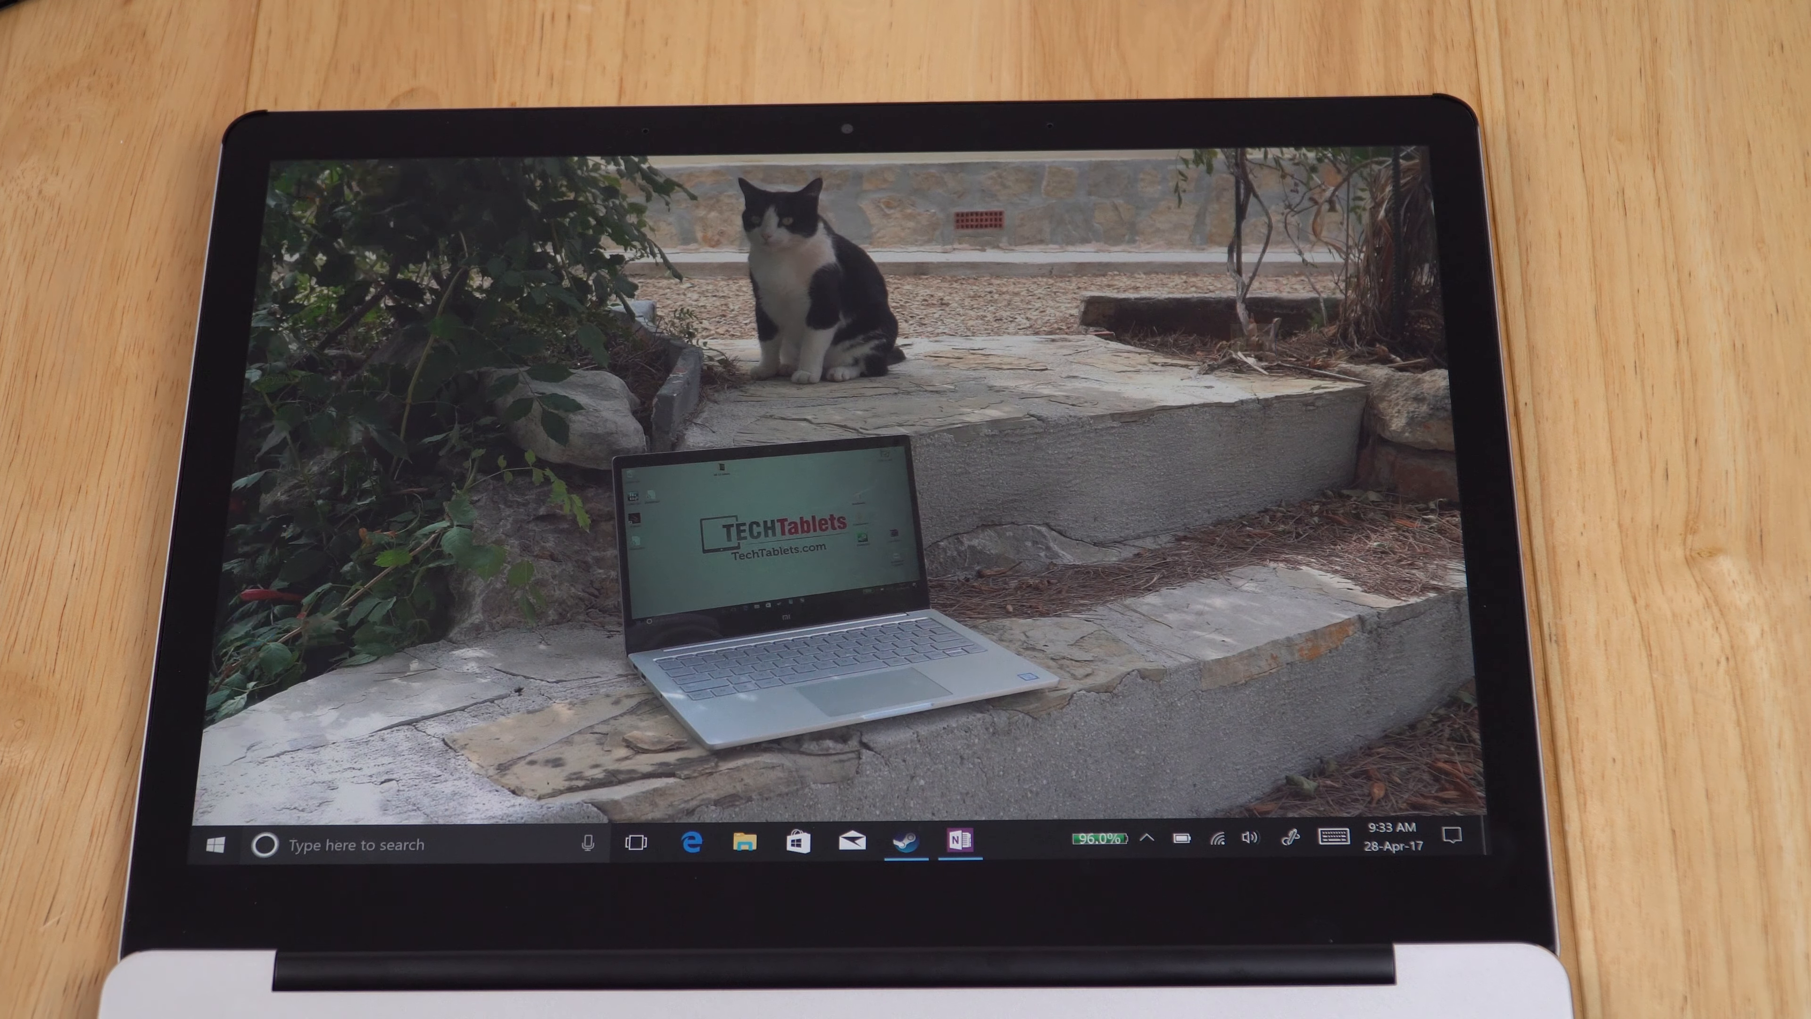
# - Bring up Windows Ink Sketchpad showing the windmill landscape sketch
pyautogui.click(1290, 842)
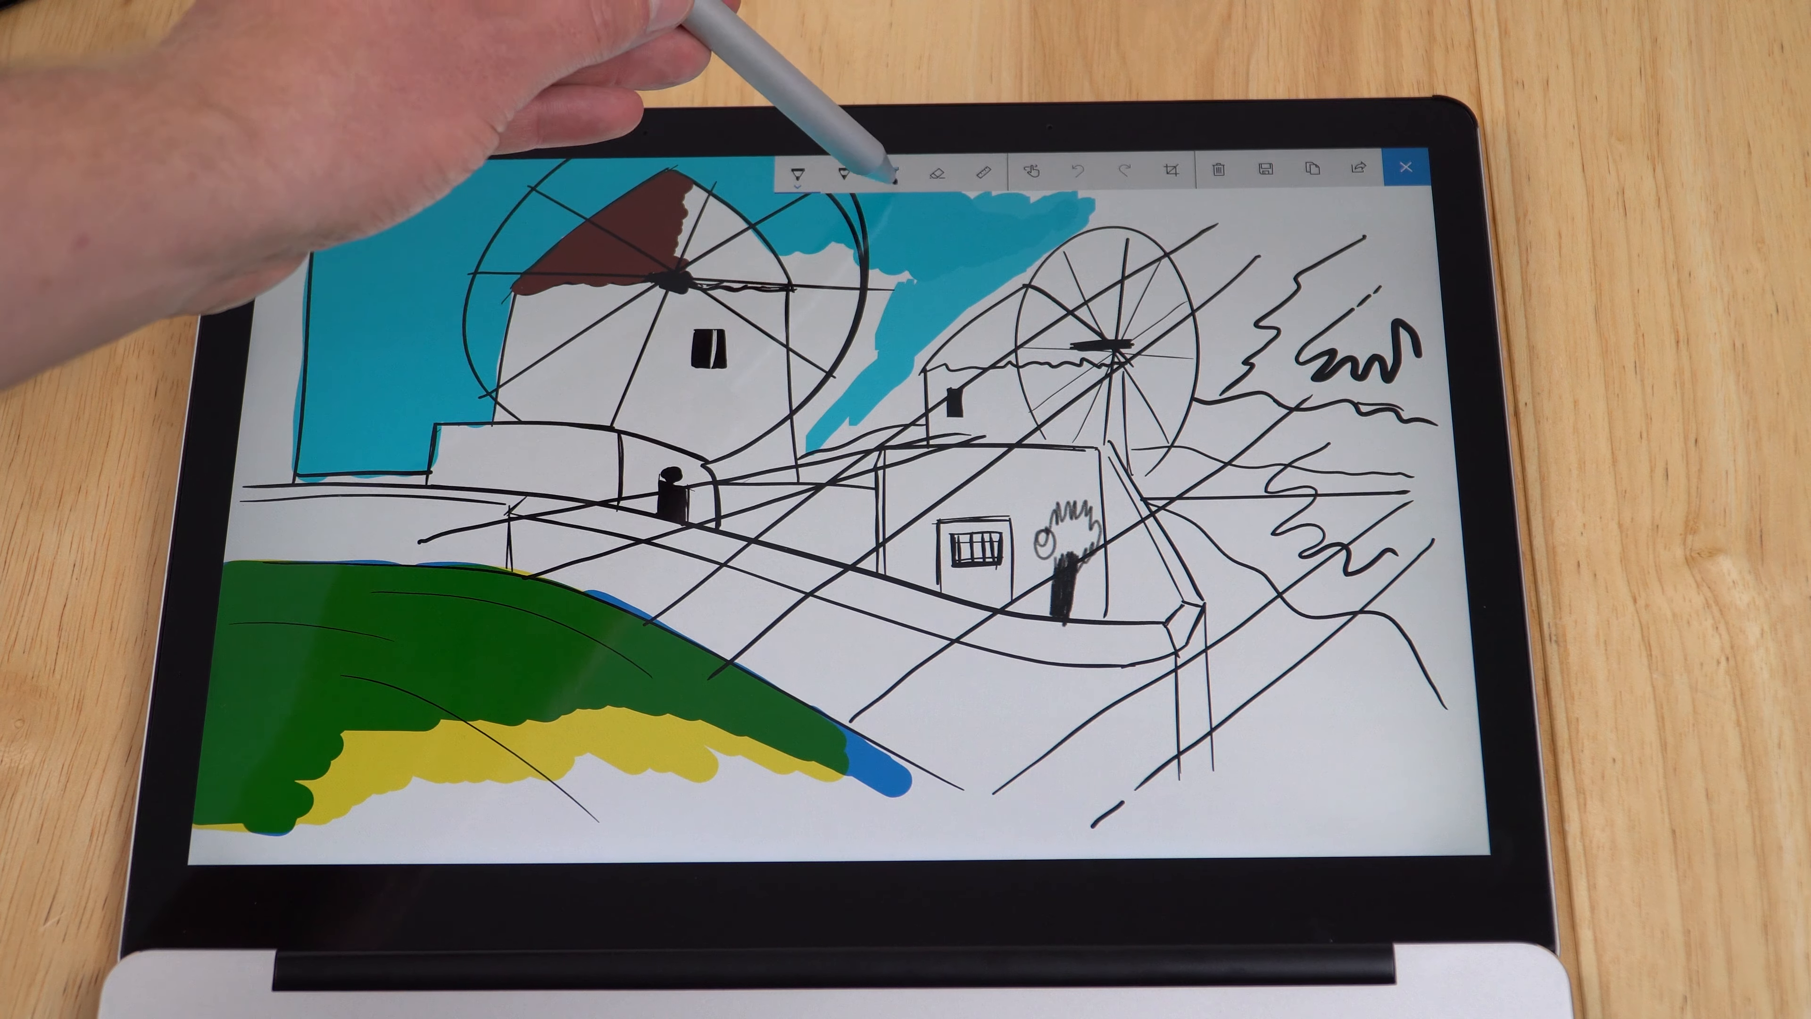
pyautogui.click(842, 170)
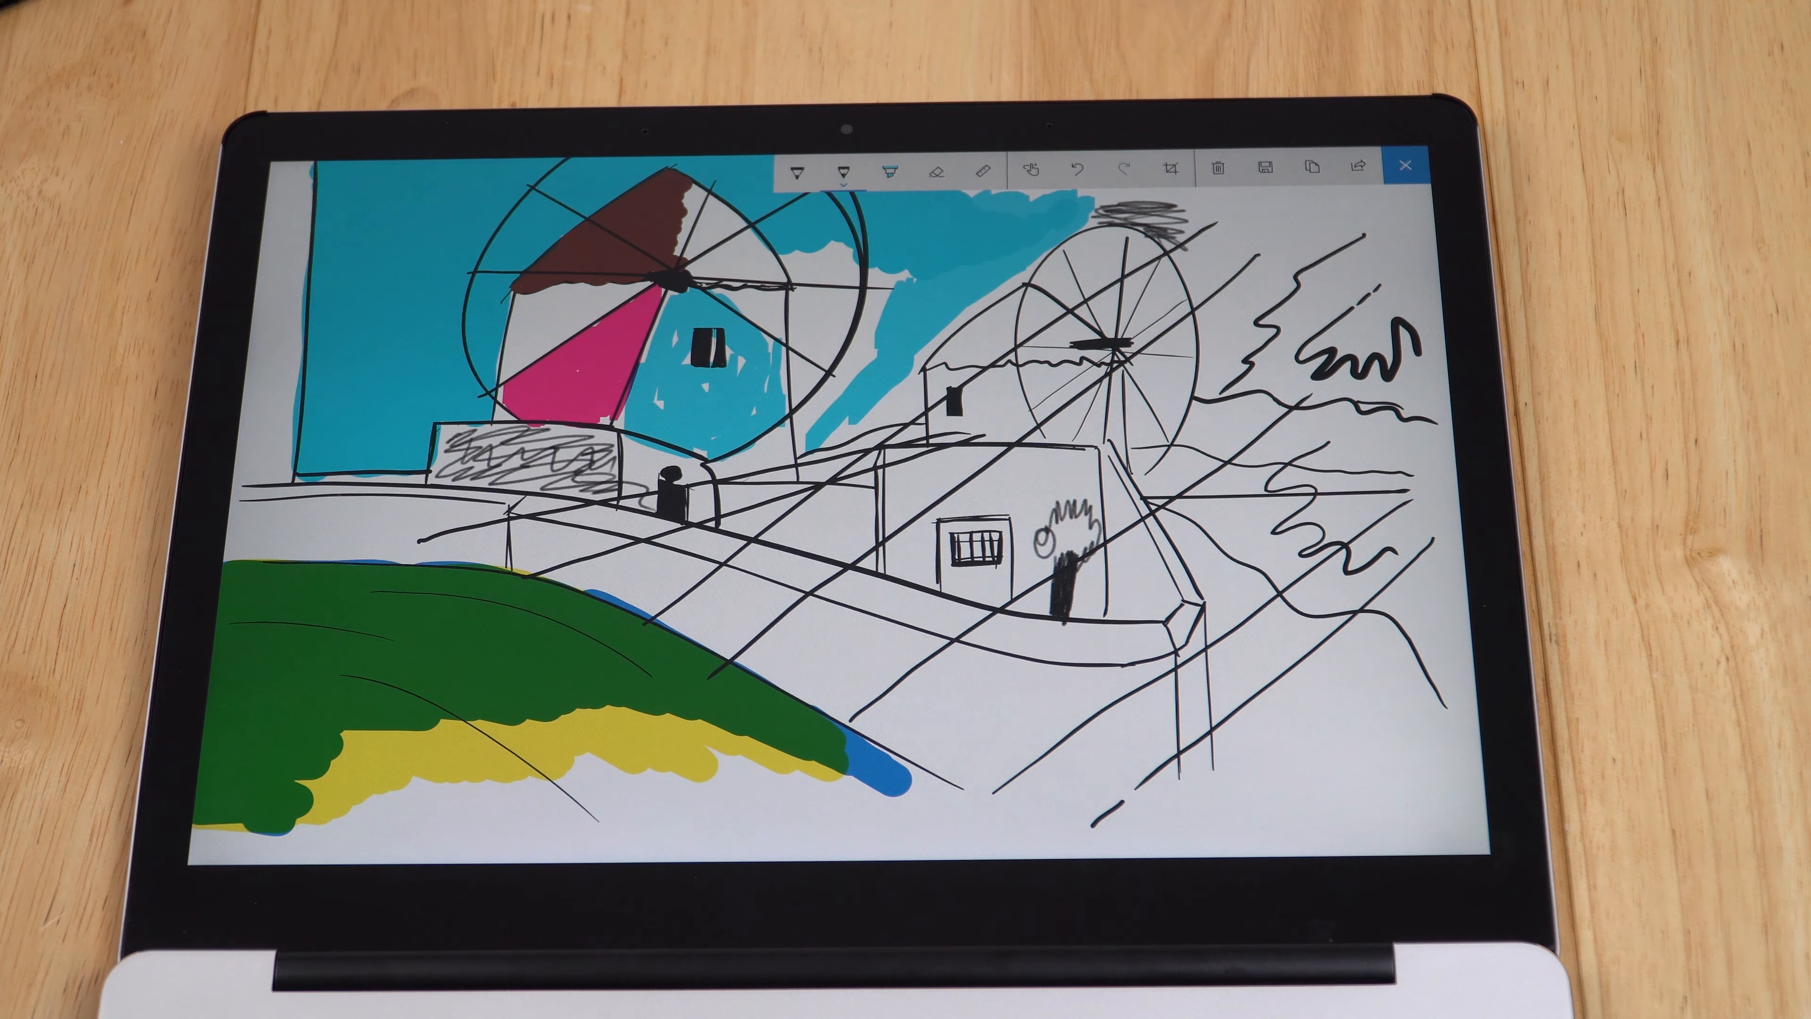
# - Return to the blank Untitled OneNote page in New Section 1
pyautogui.click(1406, 164)
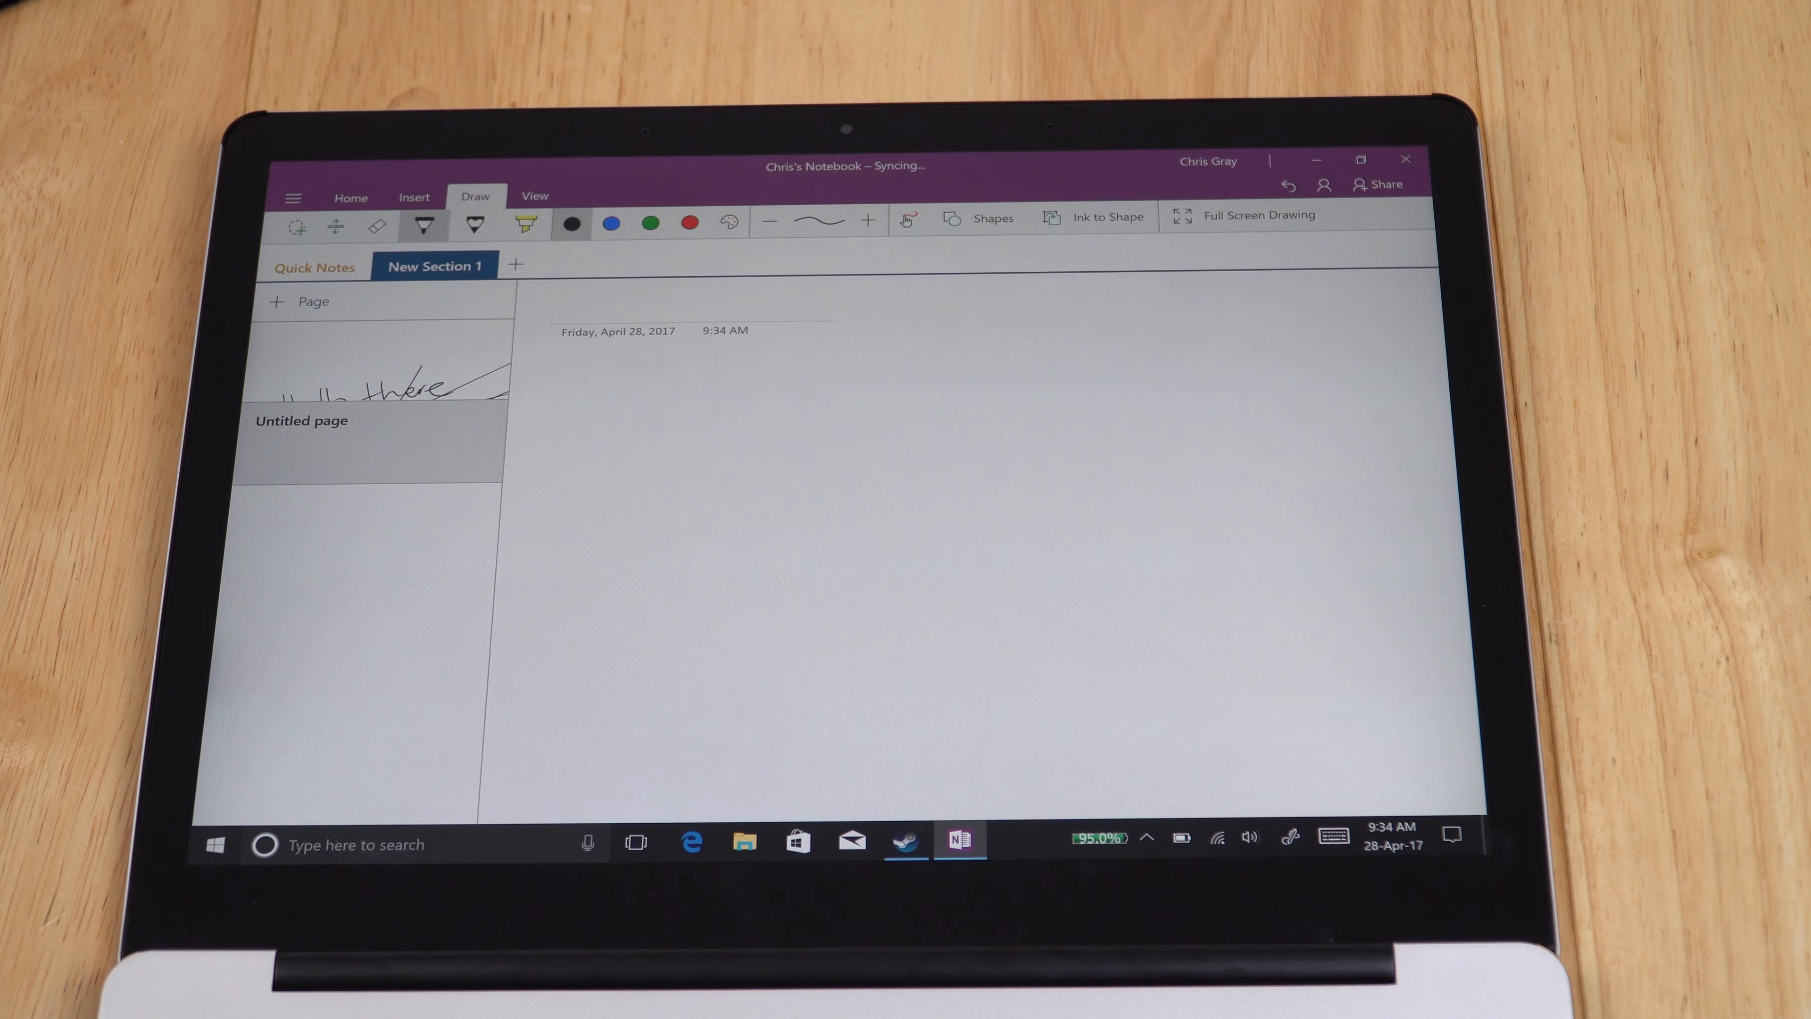